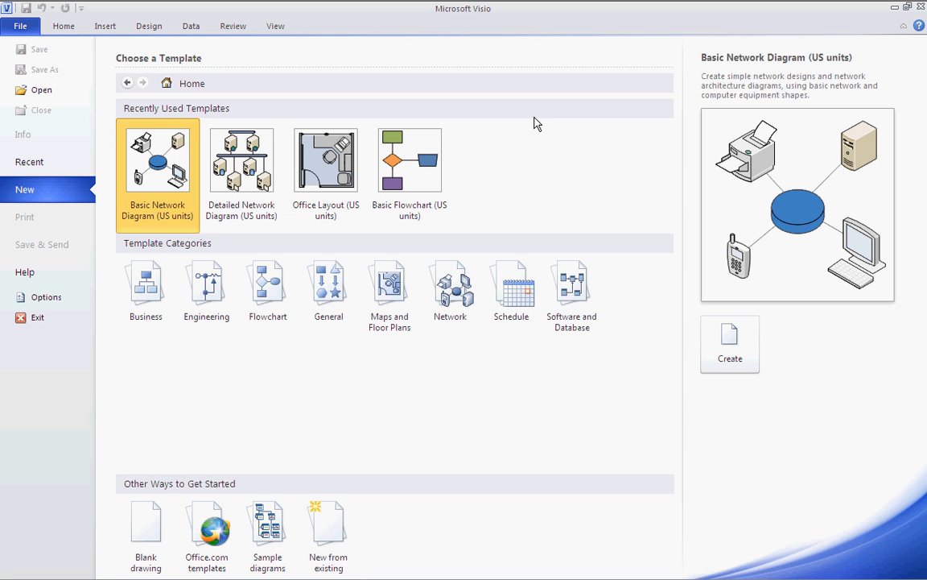
mouse_move(451, 290)
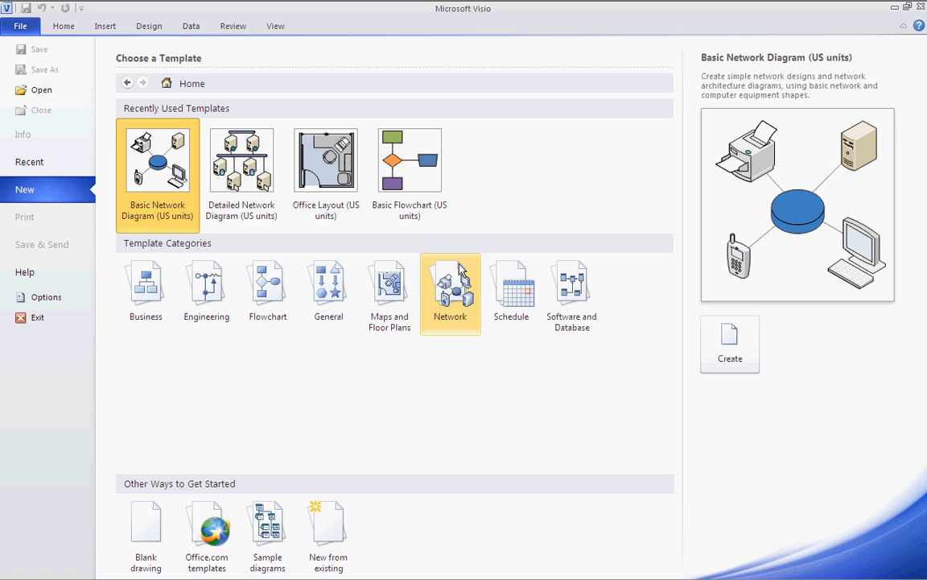
Create a new drawing from the Detailed Network Diagram template in the Network category
left_click(451, 287)
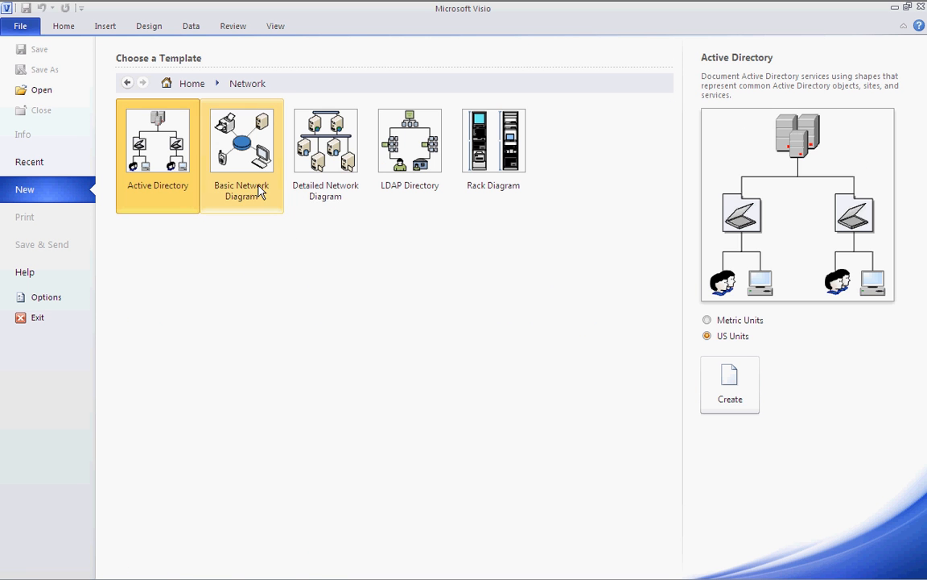
left_click(325, 141)
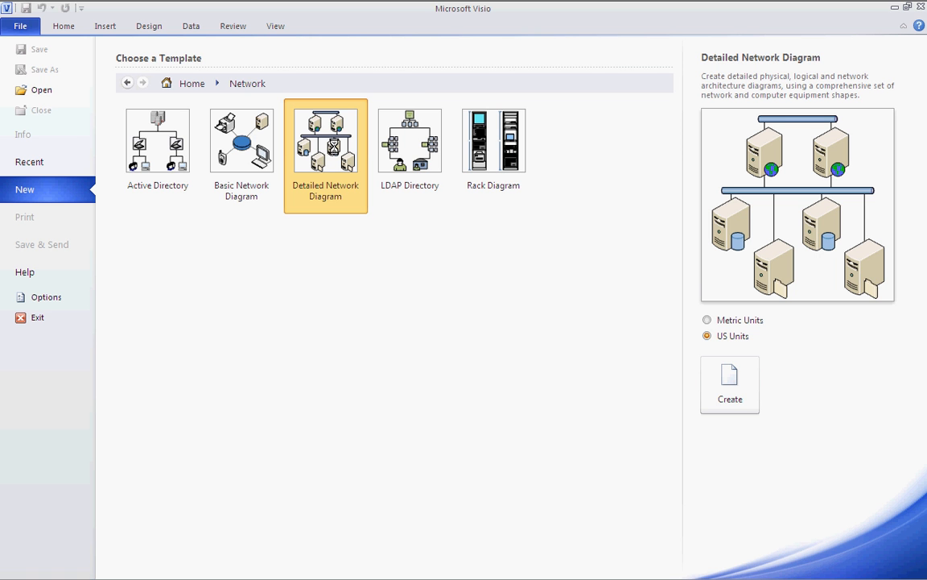
left_click(730, 379)
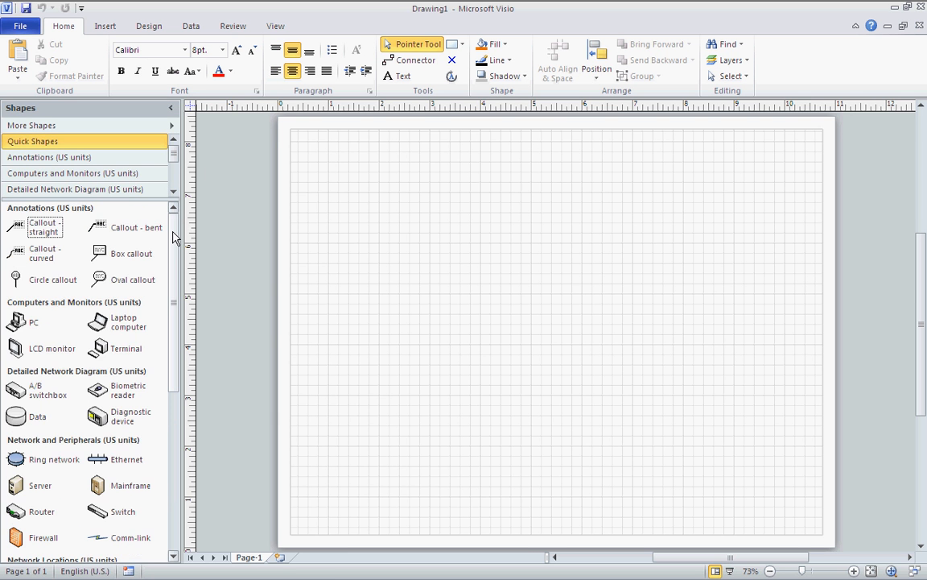
Place a cloud beside the server on the right and connect the server to it
scroll("down", 3)
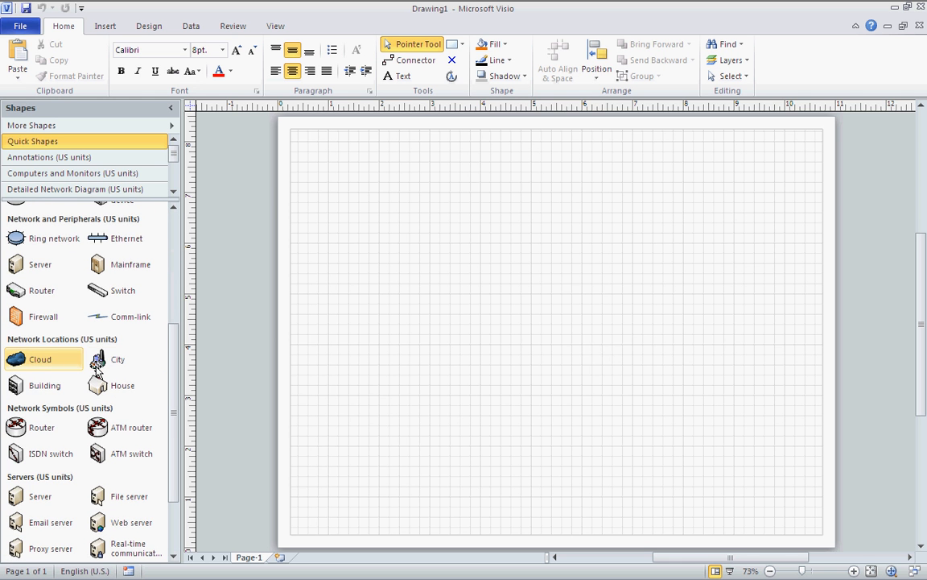
left_click_drag(16, 359, 754, 331)
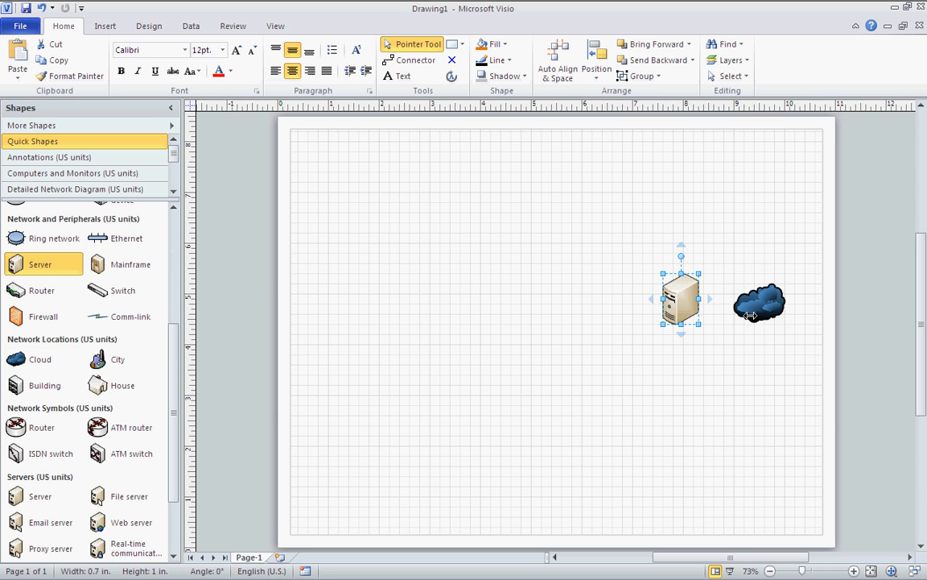
left_click(760, 305)
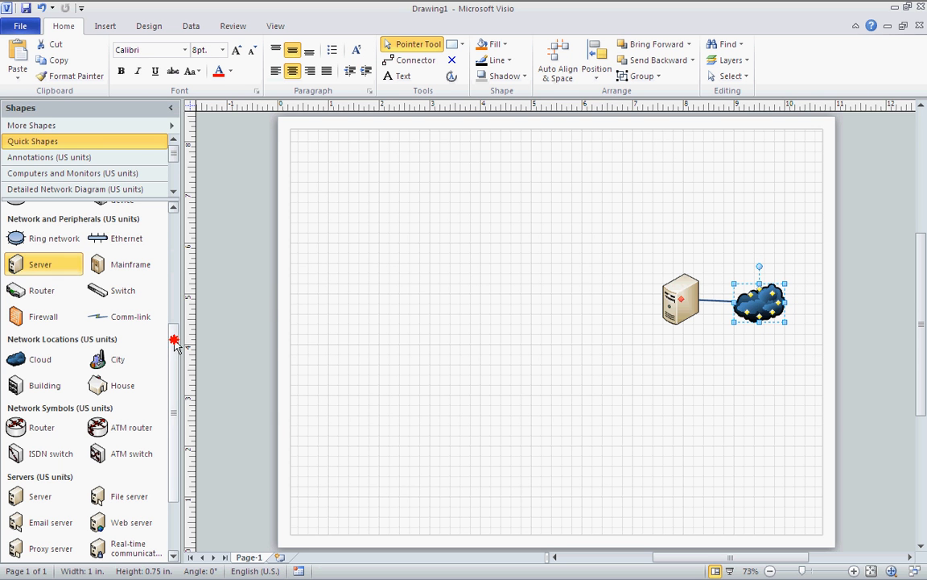
scroll("up", 3)
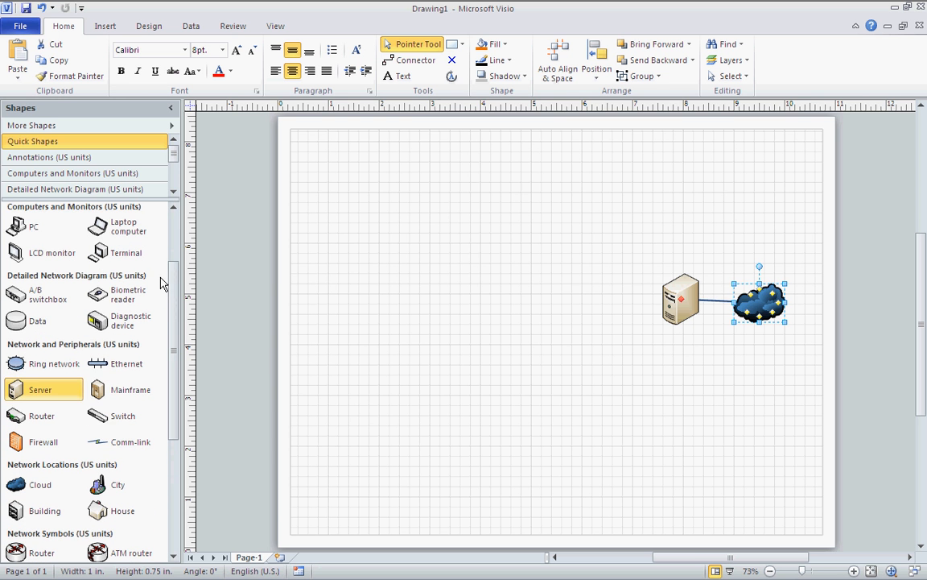
Place three PC shapes stacked on the left side of the page
left_click_drag(34, 225, 444, 242)
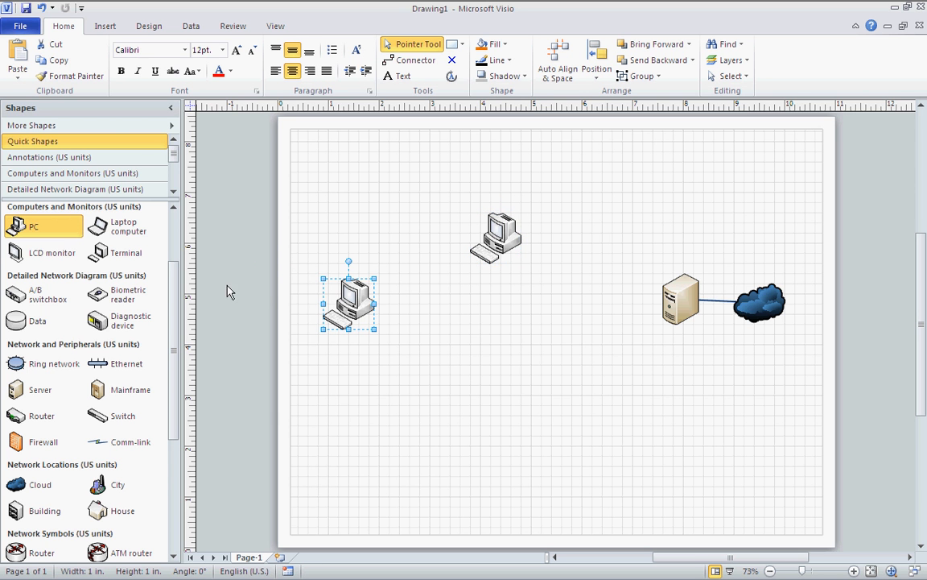
left_click_drag(34, 226, 496, 354)
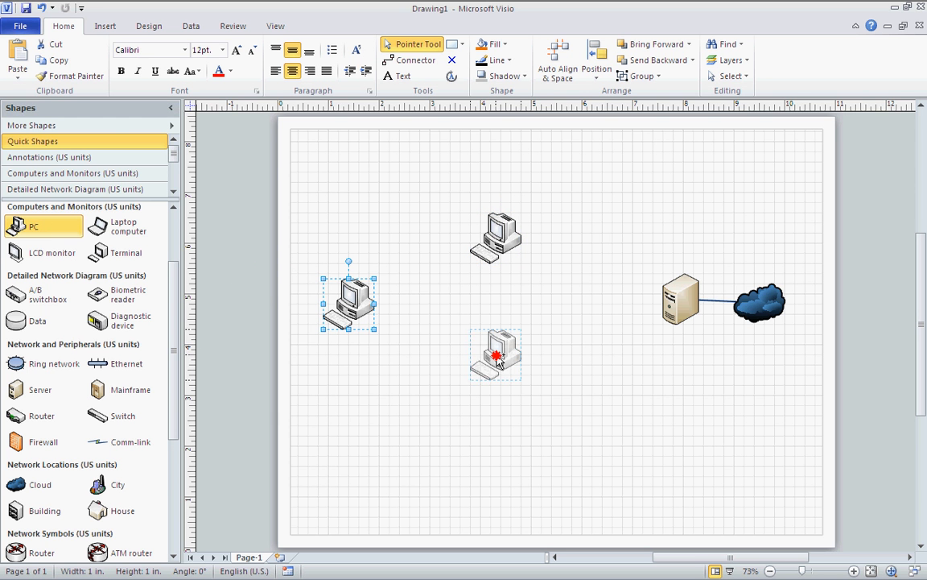
left_click(760, 305)
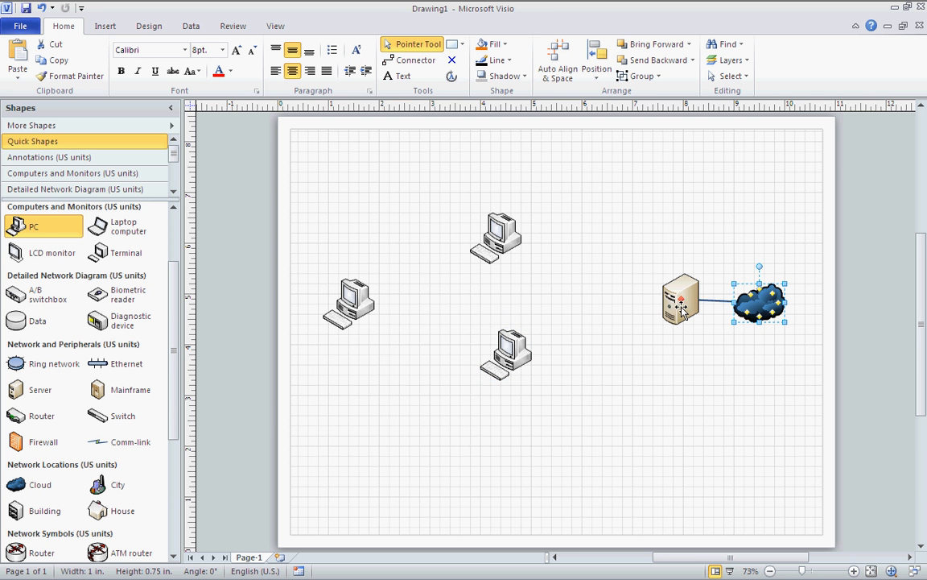
left_click_drag(519, 351, 682, 303)
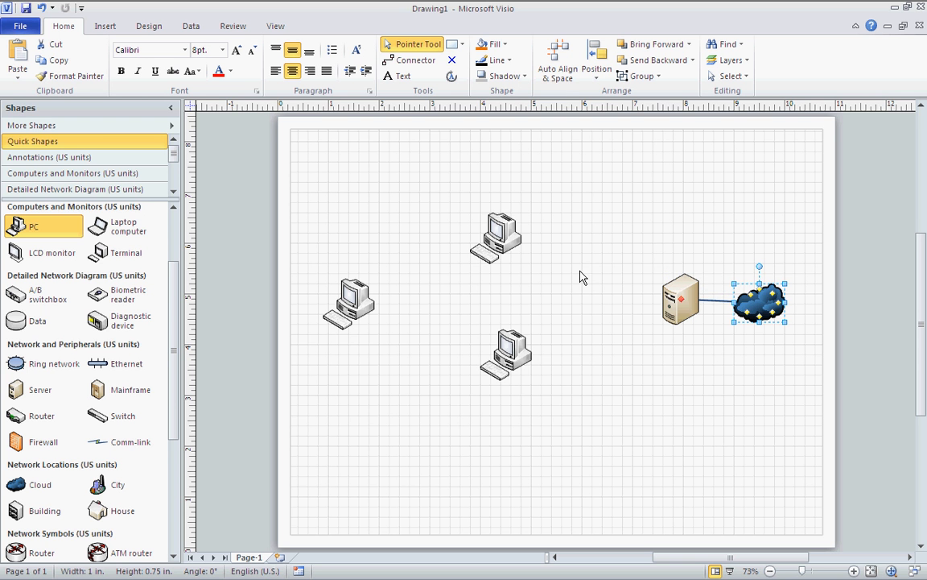
Add an Ethernet bus, stand it vertical and link the PCs to the server
left_click_drag(126, 364, 544, 376)
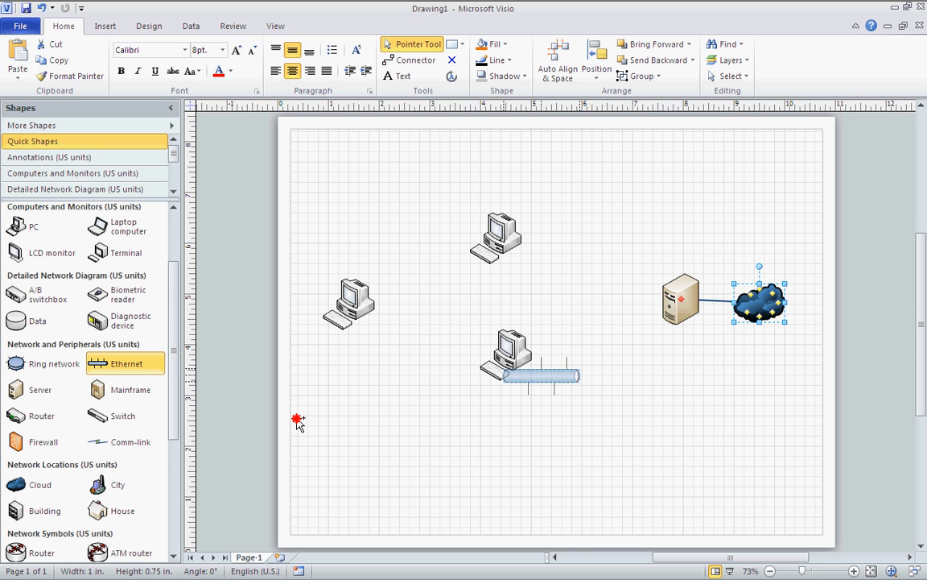
left_click_drag(531, 377, 599, 286)
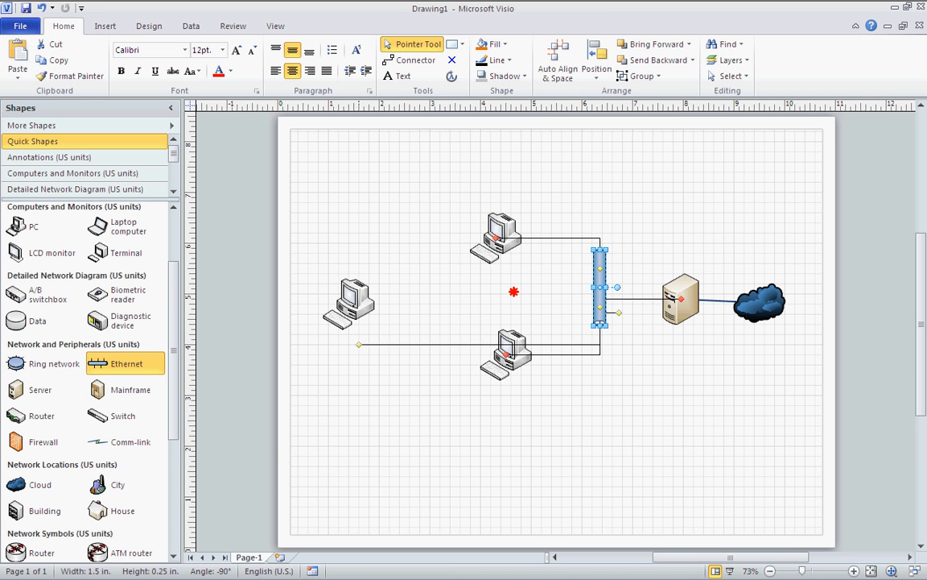
left_click(435, 249)
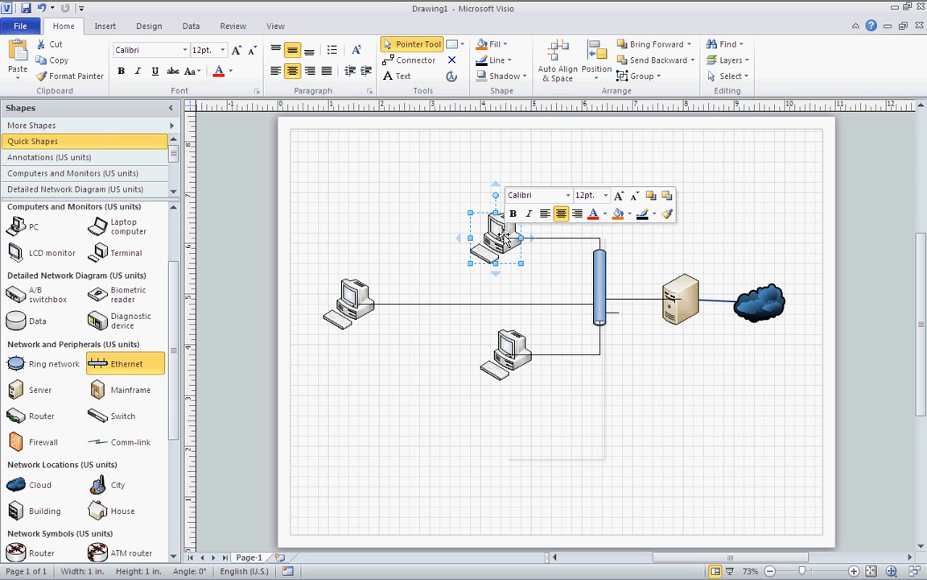
Enclose the top PC in a new container labelled 'Bobs p' with its IP address
right_click(496, 238)
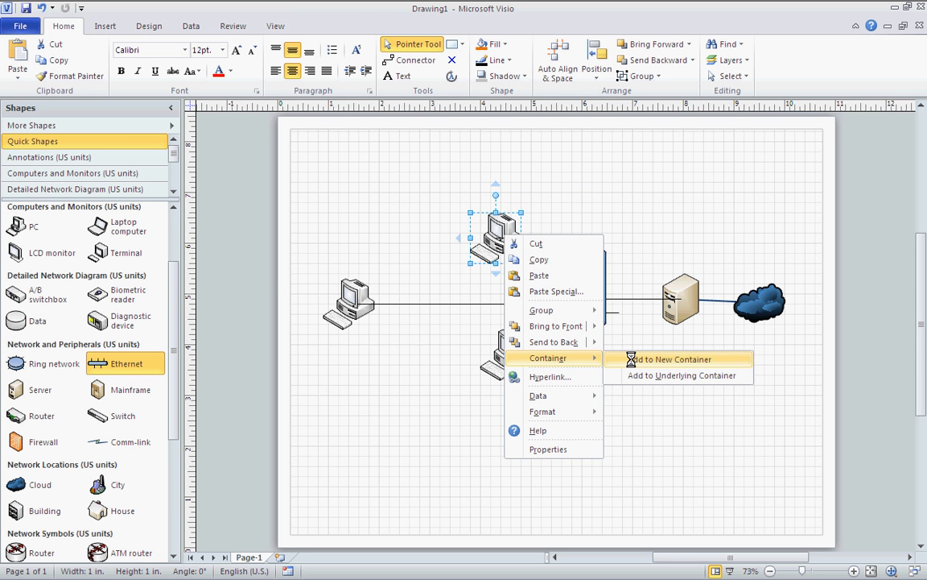
left_click(670, 359)
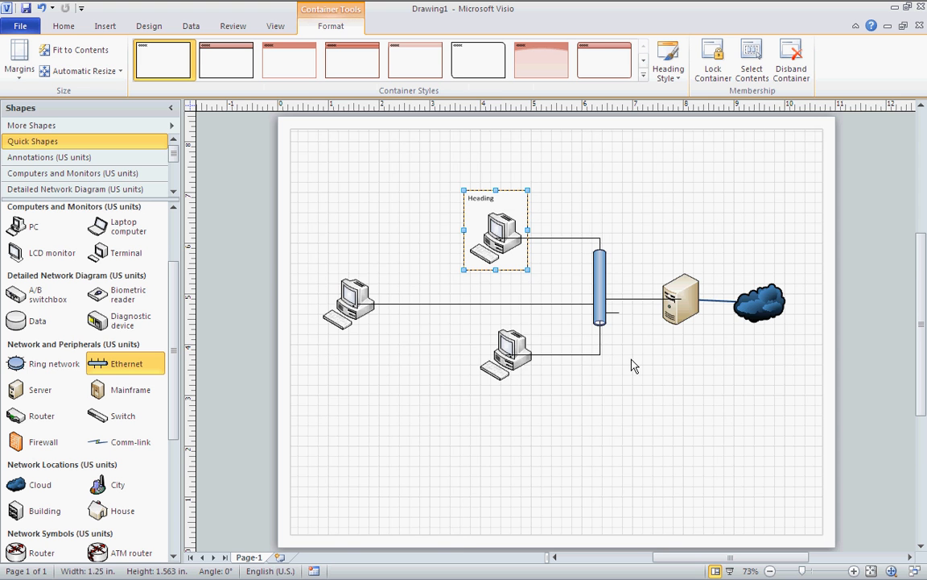
type("Bobs pc")
type("233.980.897.987")
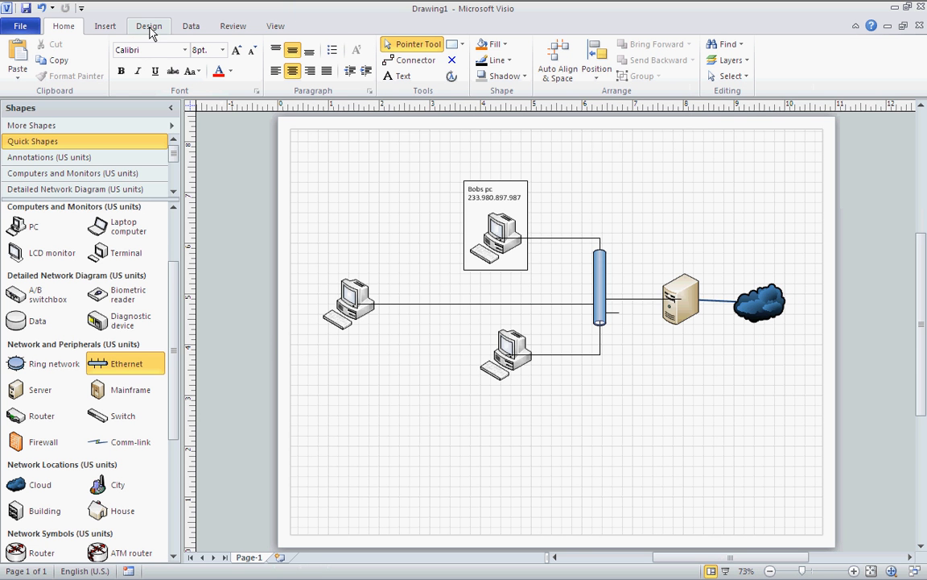
left_click(148, 26)
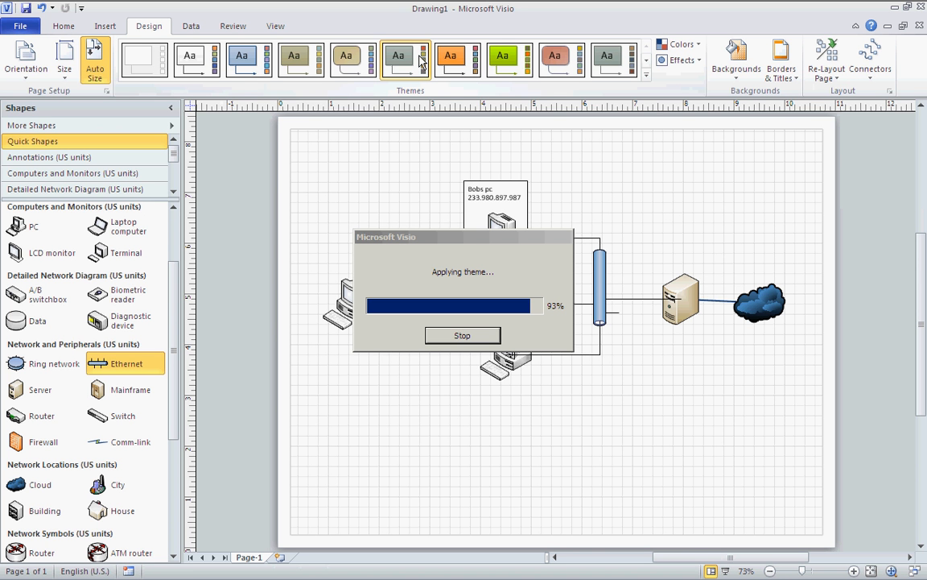
Apply a colour theme from the Design gallery and a grey radial gradient background
left_click(458, 59)
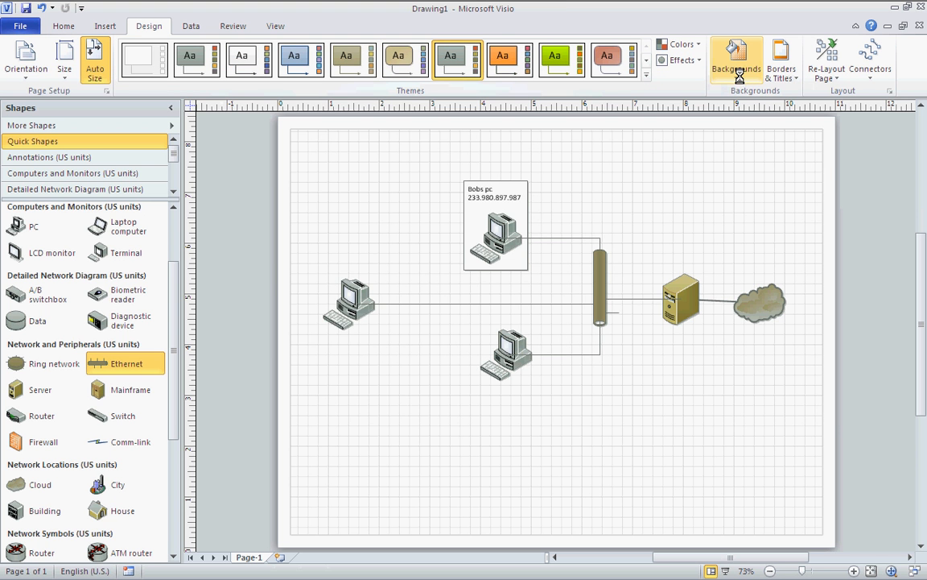
left_click(738, 58)
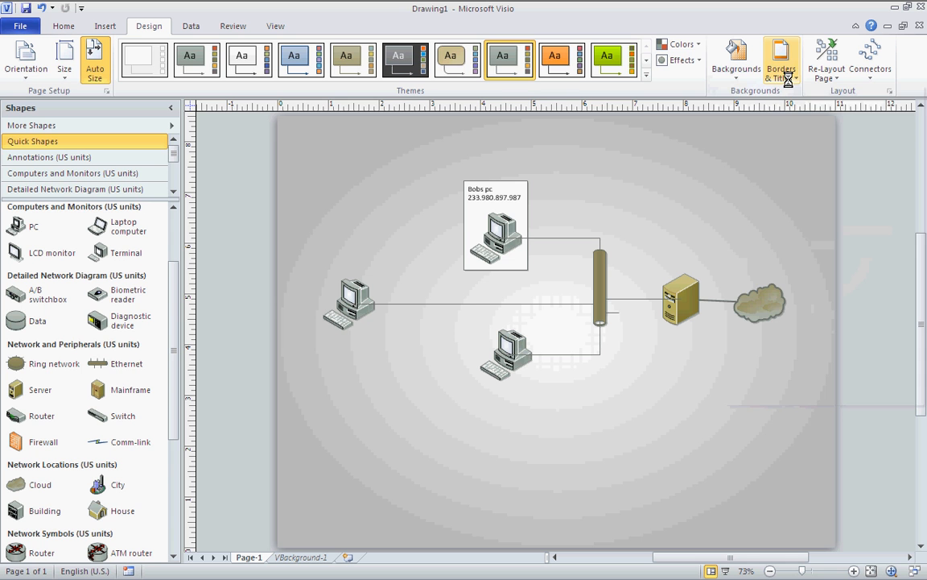
Add a title border and set its title on VBackground-1 to 'Mikes mowers'
left_click(781, 61)
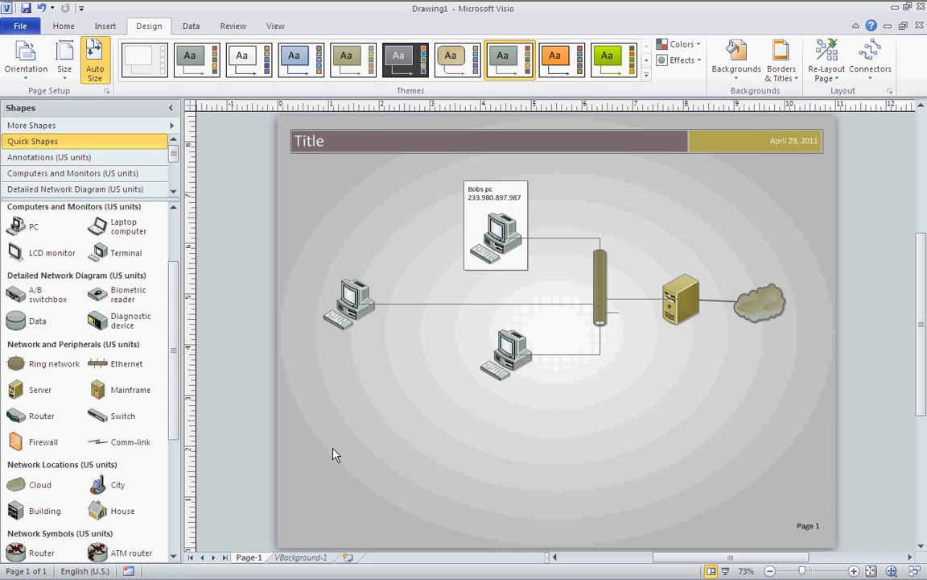
left_click(299, 557)
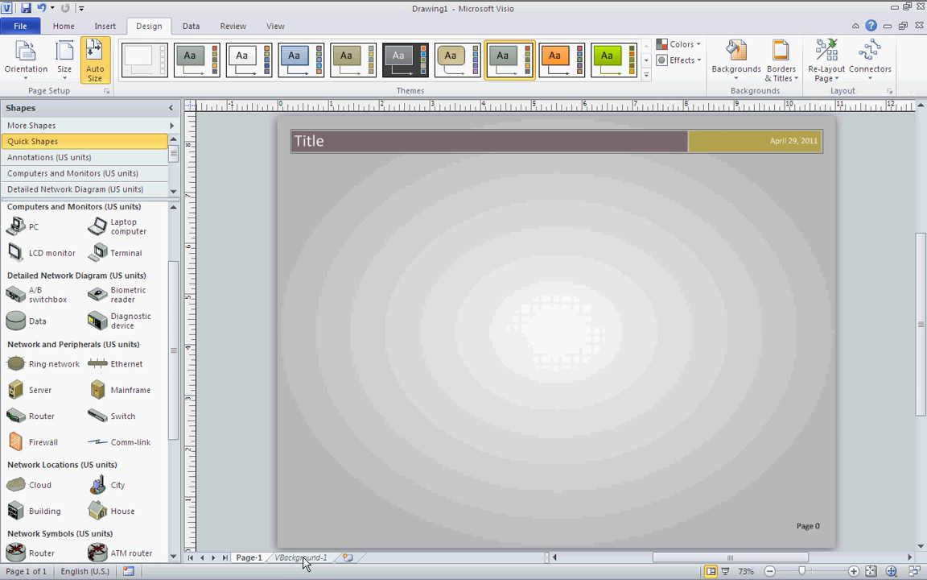
left_click(351, 142)
type("mikes")
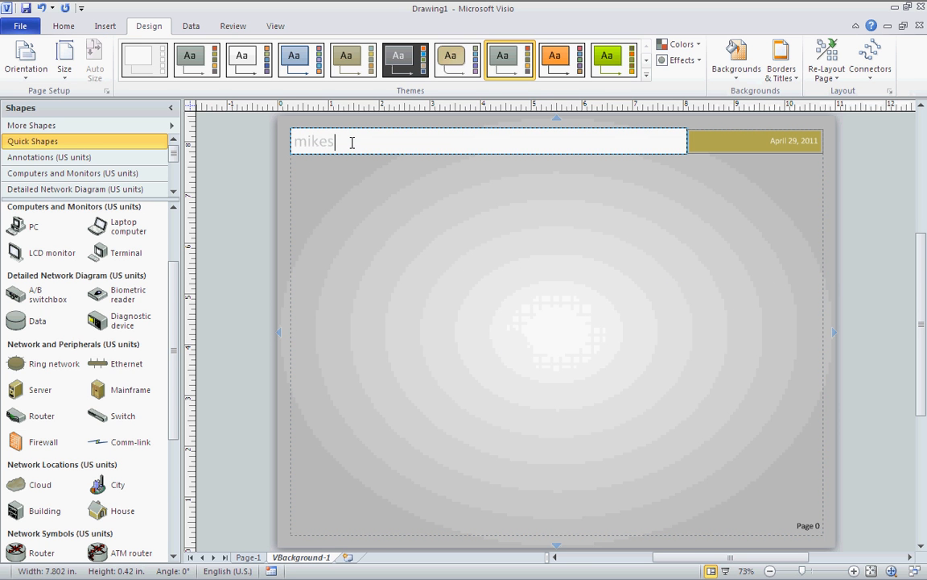
type("Mikes mowers")
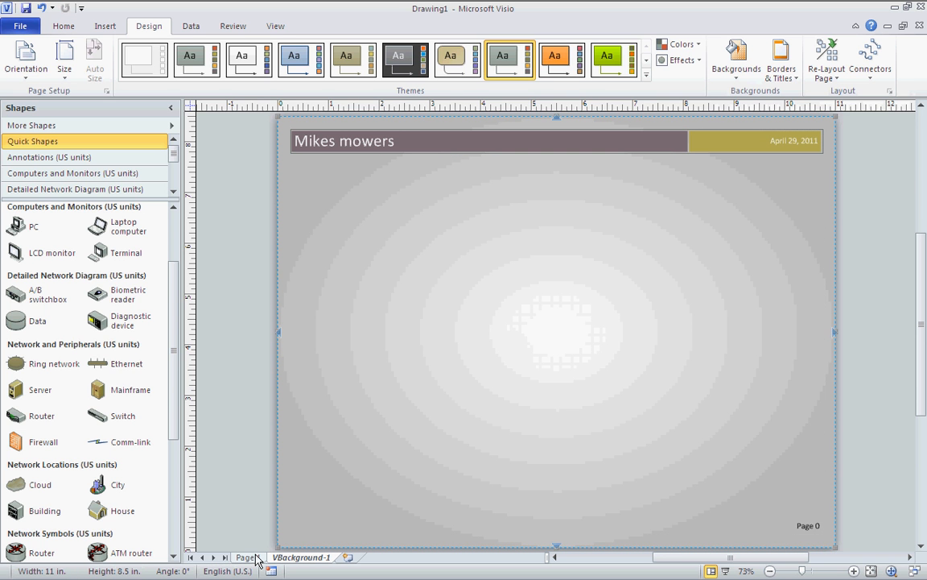
left_click(248, 557)
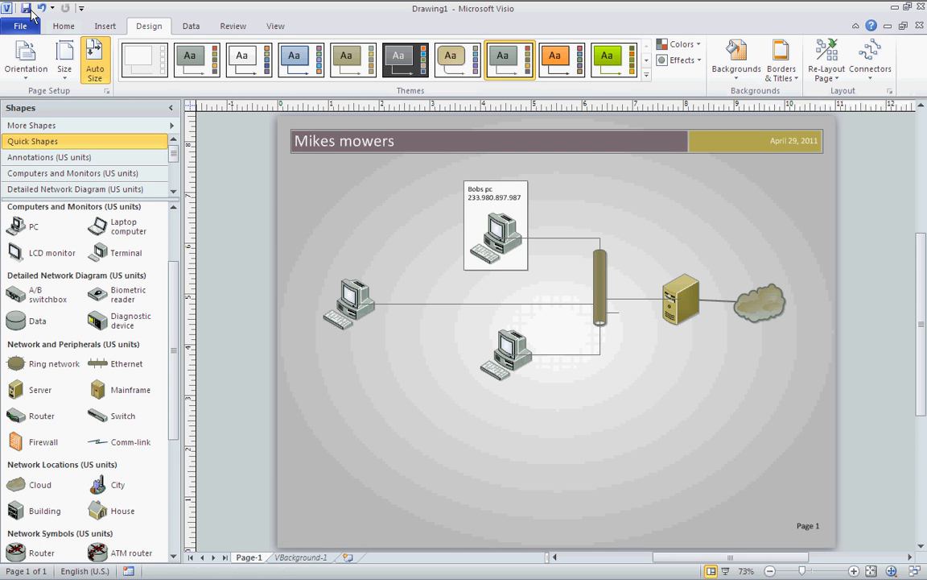
Save the diagram as Graphics Interchange Format, replacing the existing Drawing1.gif
left_click(26, 7)
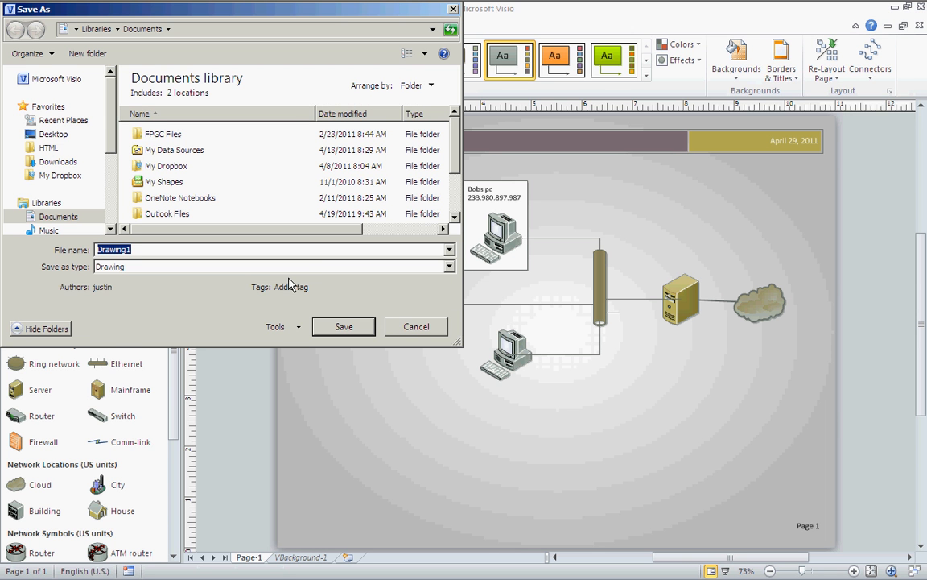
left_click(448, 268)
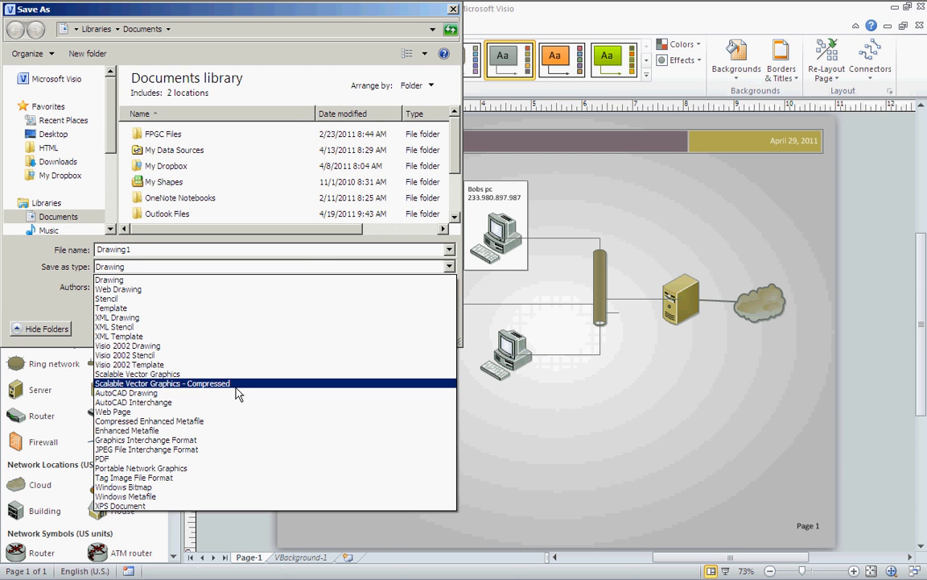
left_click(147, 440)
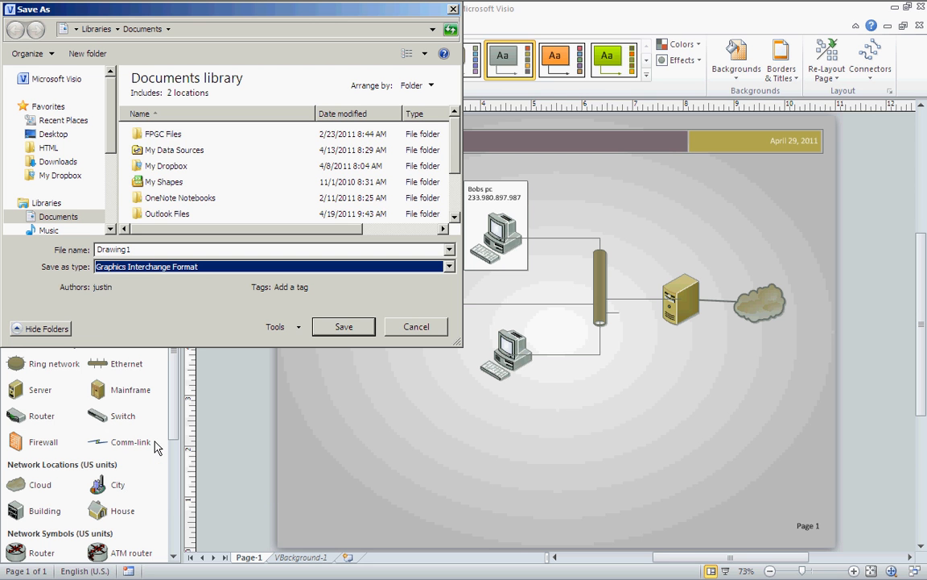
left_click(345, 325)
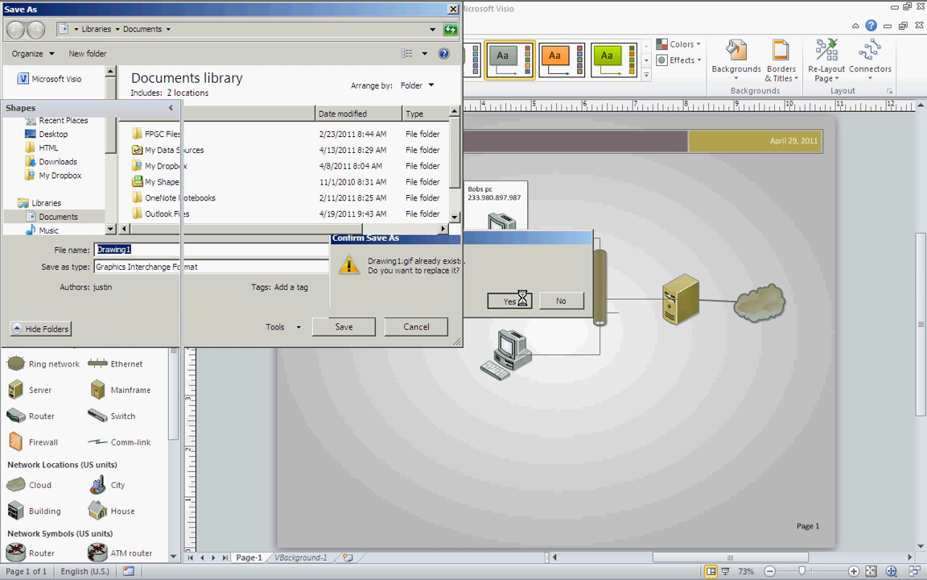
left_click(509, 301)
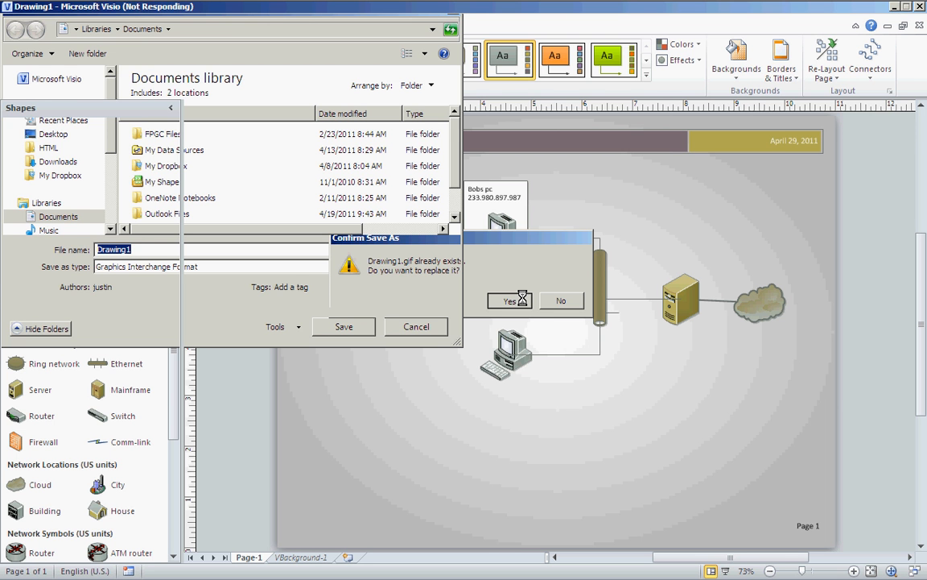
Confirm the overwrite and accept the default GIF Output Options to finish exporting
left_click(509, 301)
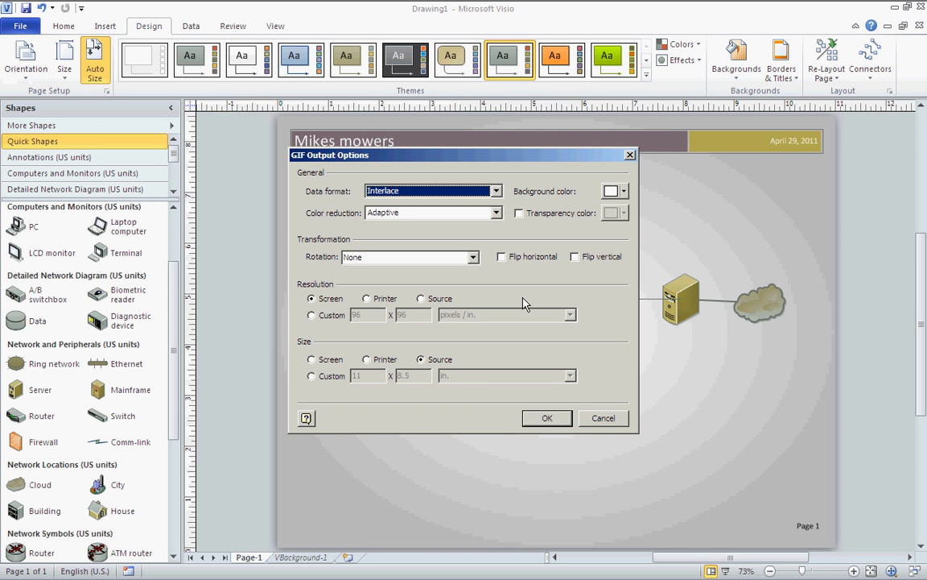
mouse_move(614, 193)
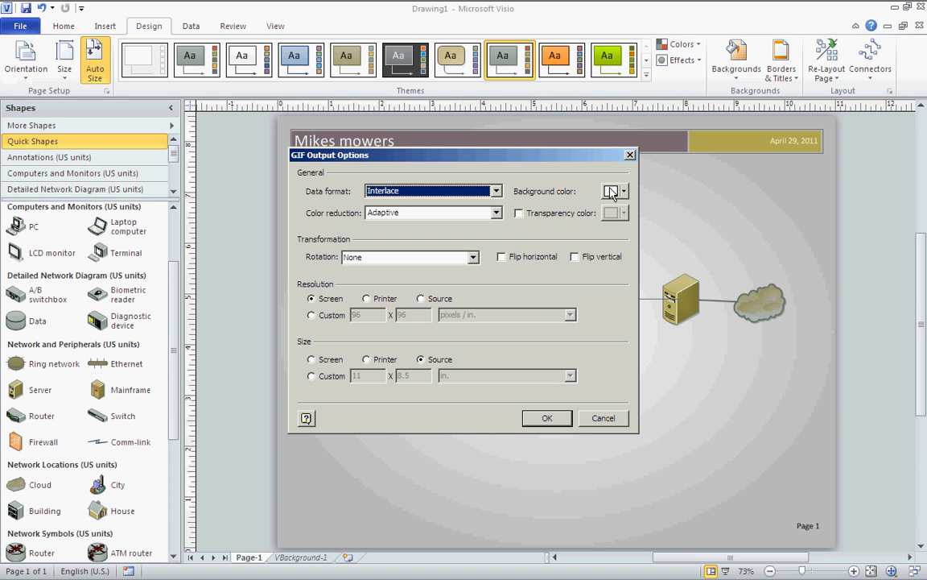
mouse_move(480, 353)
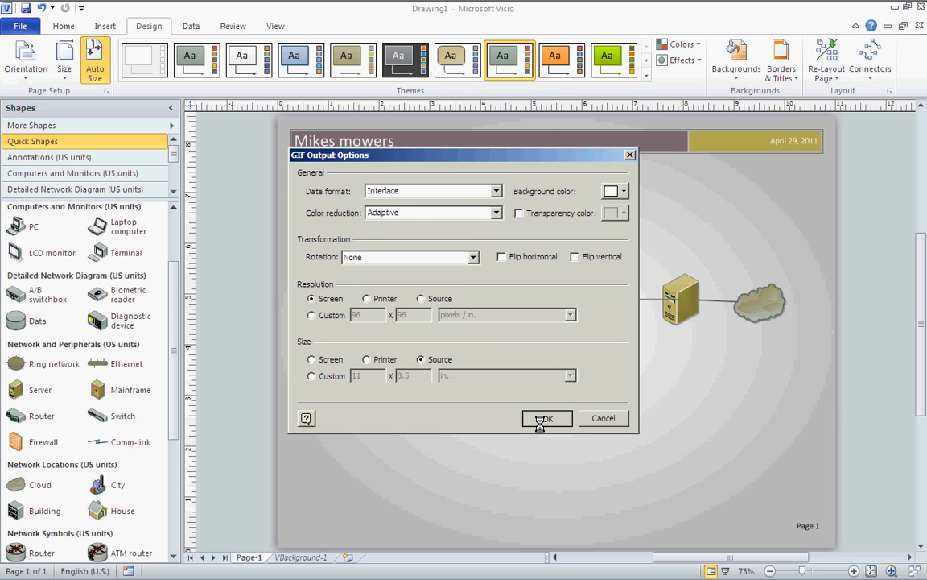
left_click(544, 419)
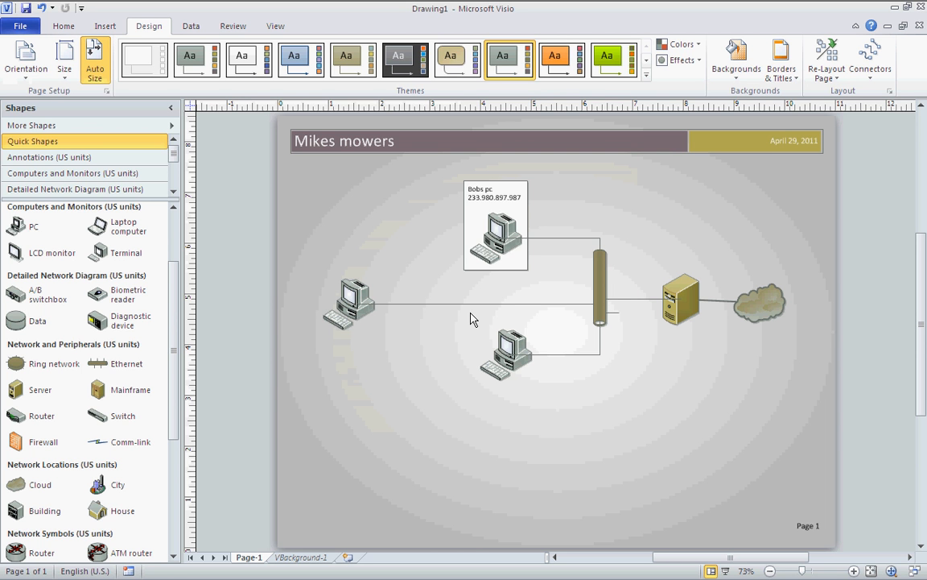